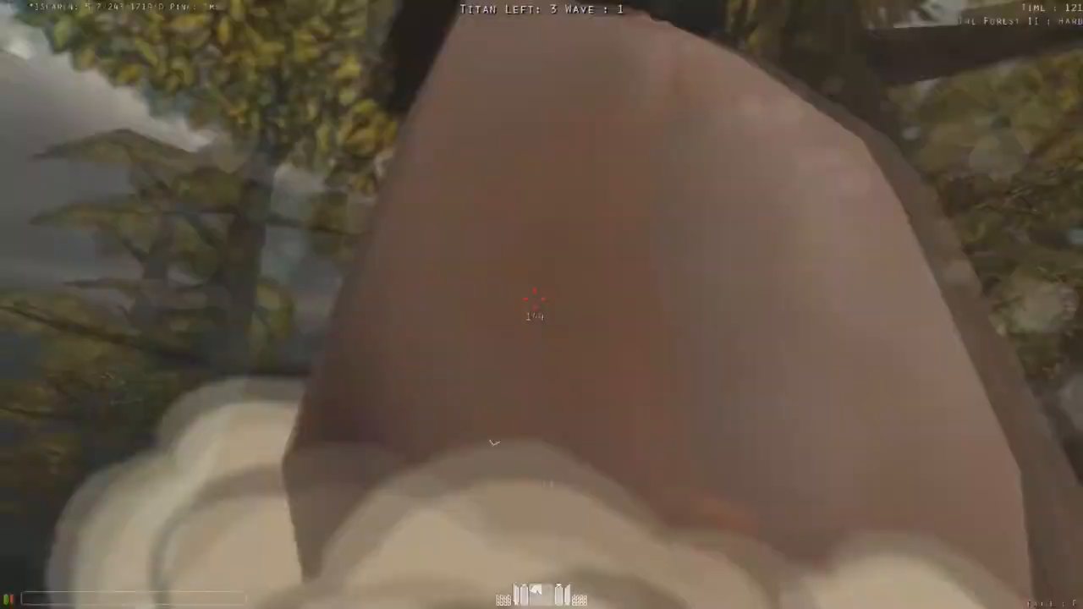
mouse_move(535, 301)
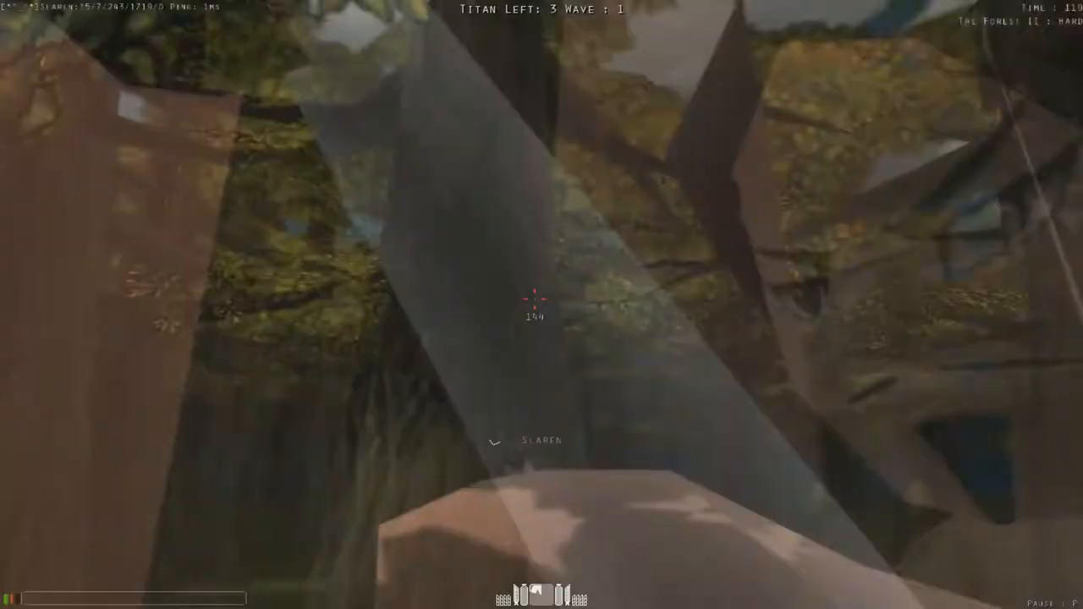